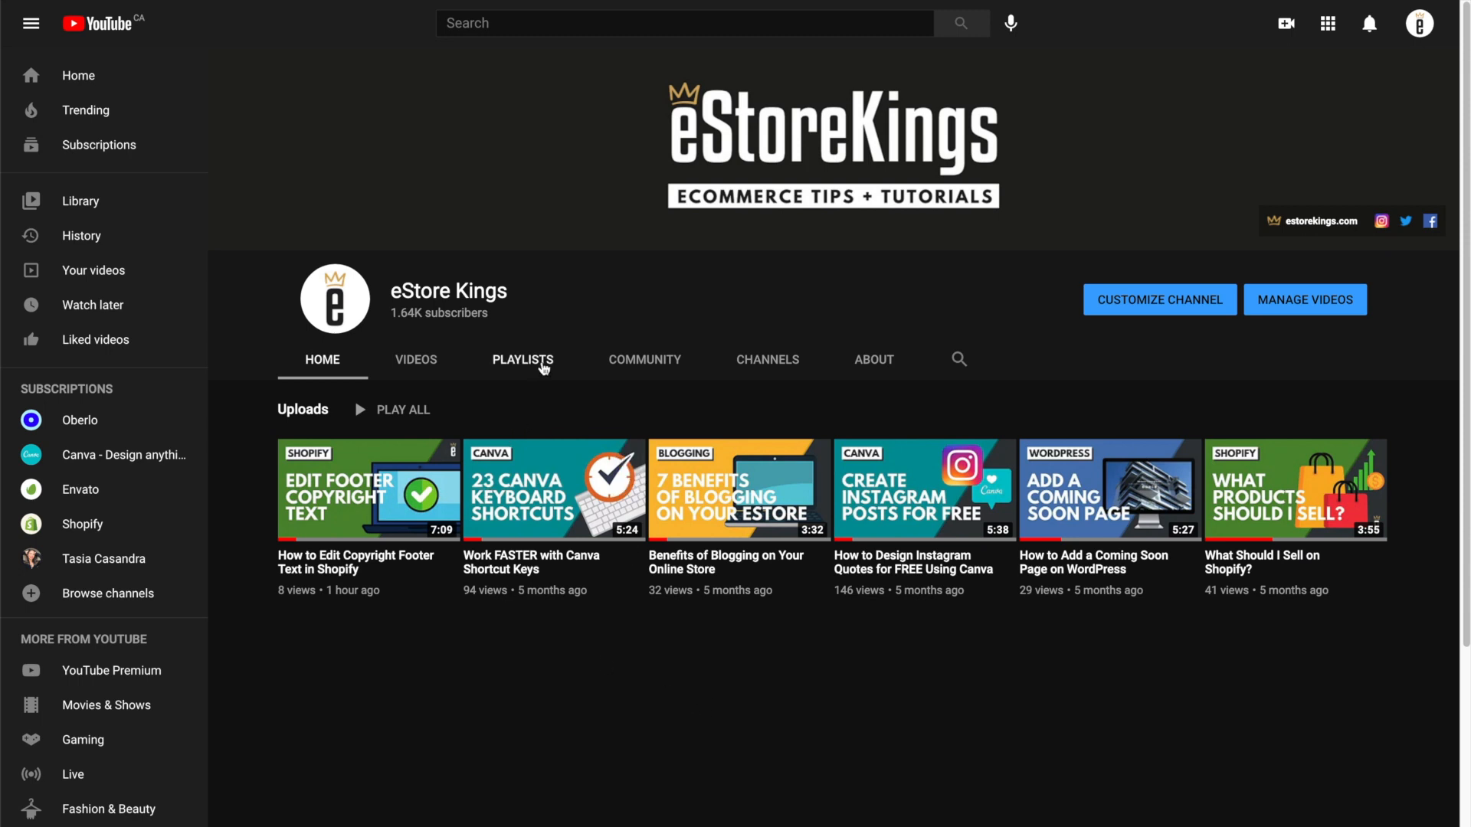
{"action": "mouse_move", "coordinate": [447, 291]}
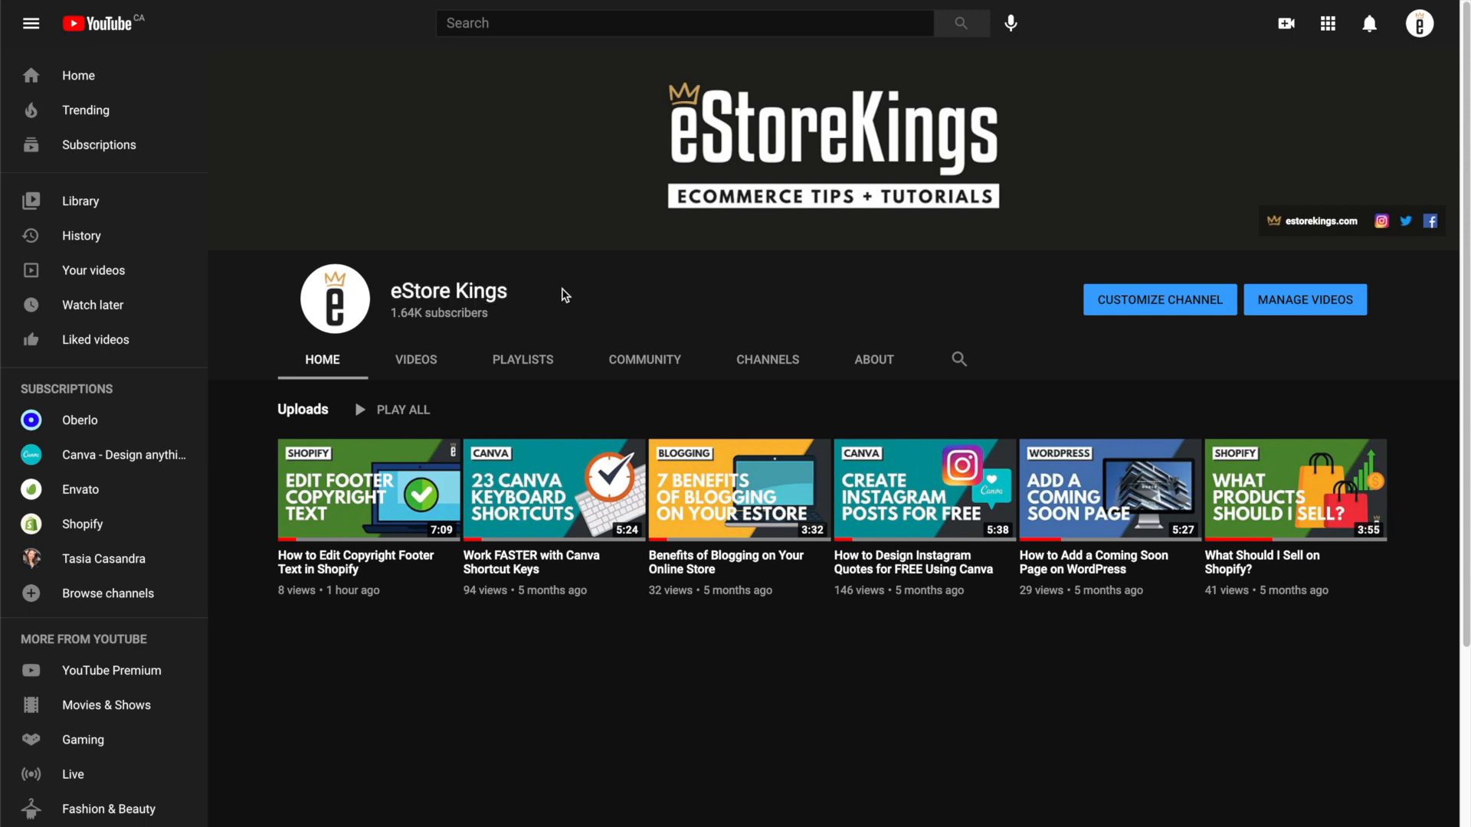
{"action": "mouse_move", "coordinate": [820, 311]}
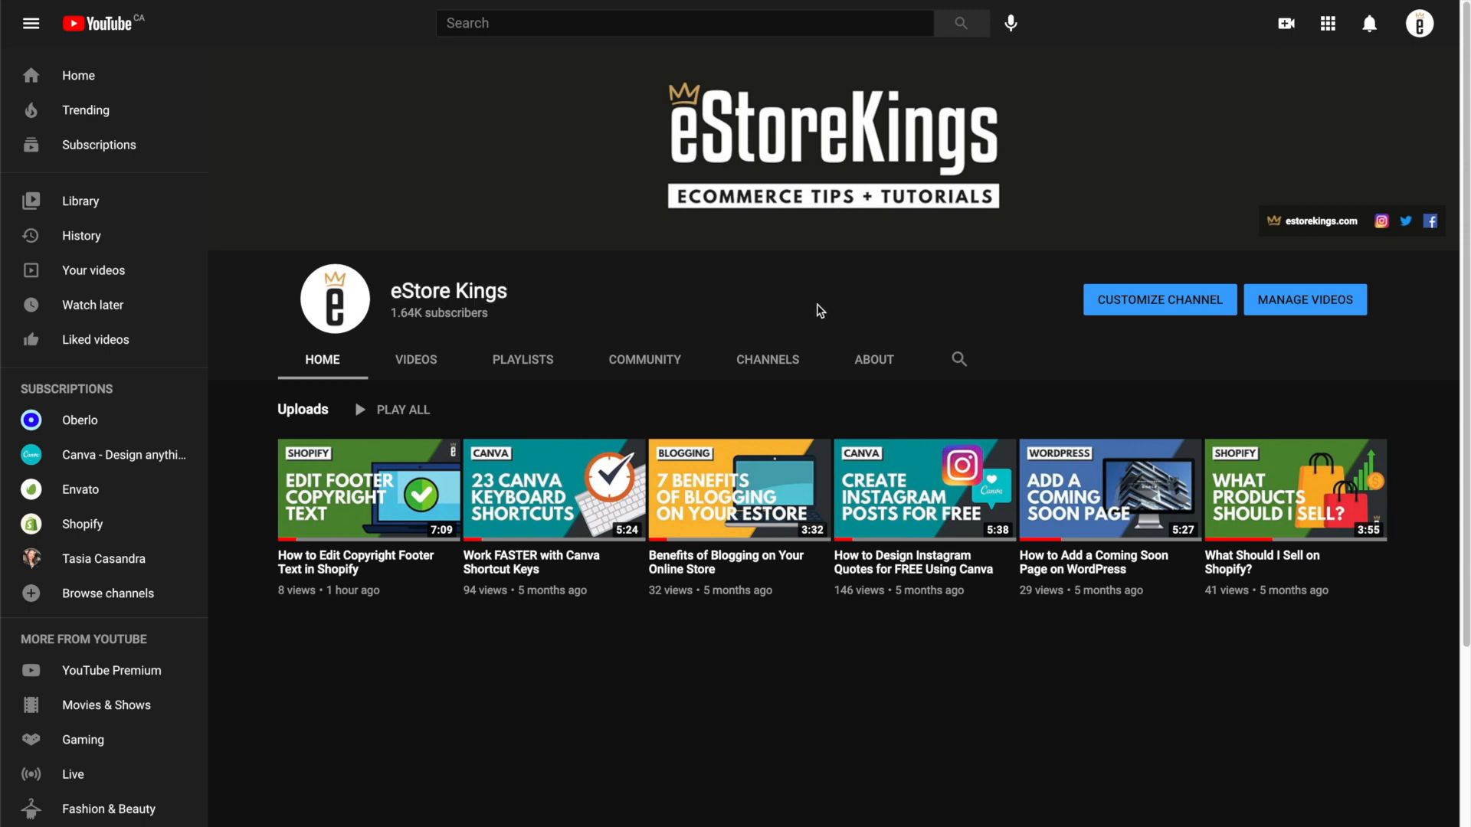
Go to Customize Channel and show the Basic info section with name and description
{"action": "left_click", "coordinate": [1160, 299]}
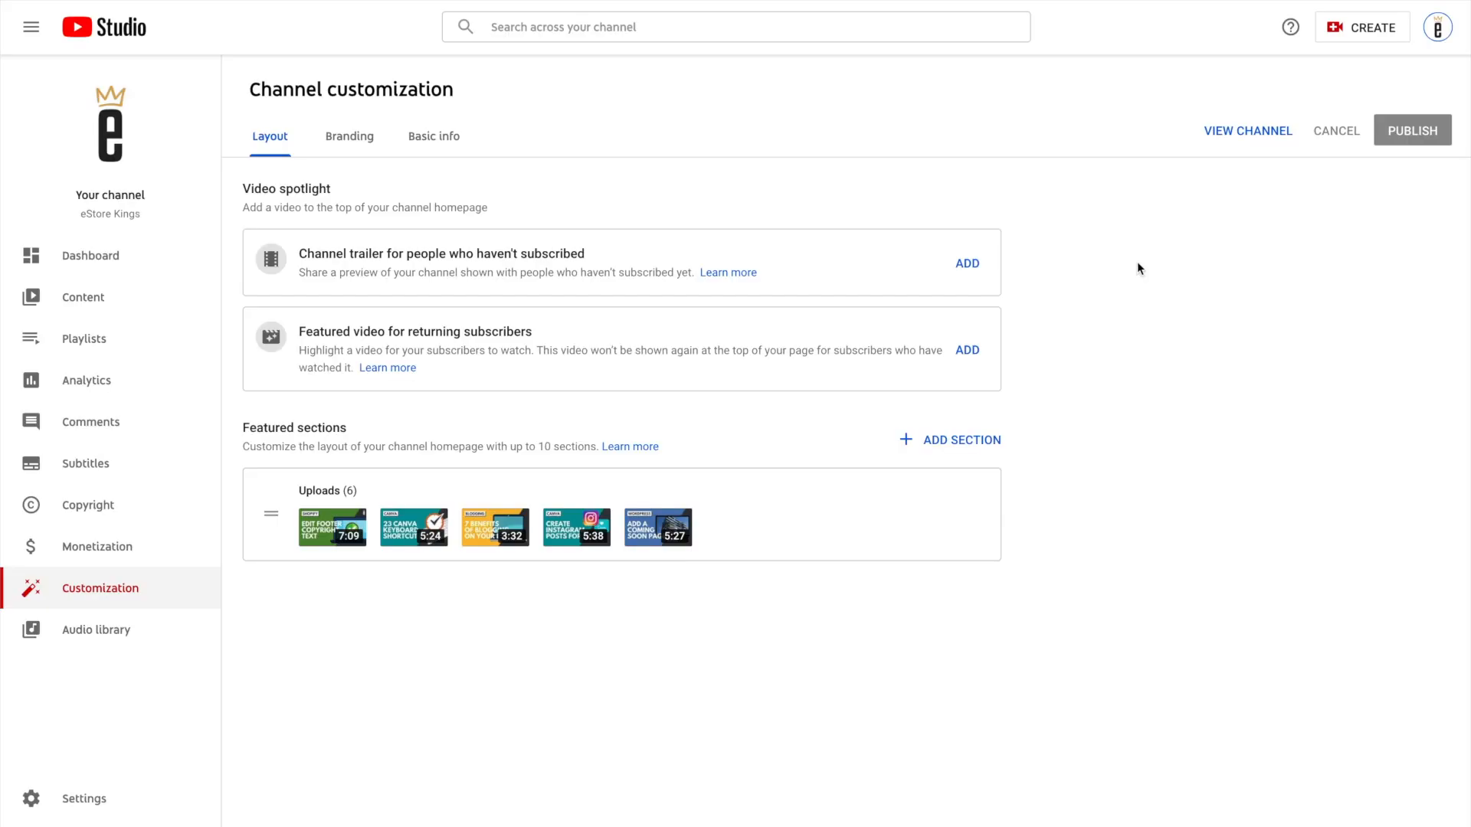
{"action": "mouse_move", "coordinate": [415, 148]}
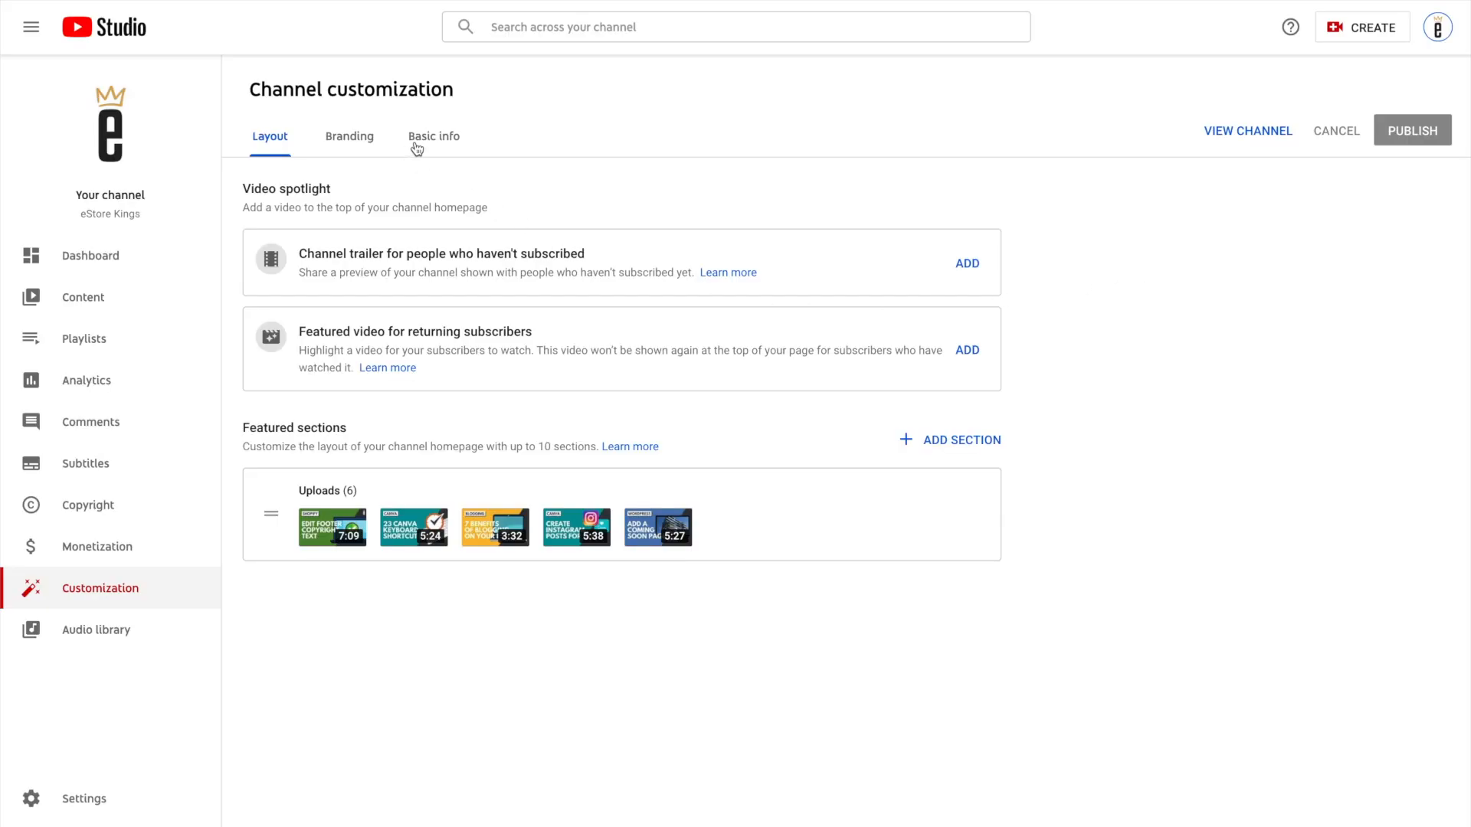
{"action": "left_click", "coordinate": [434, 137]}
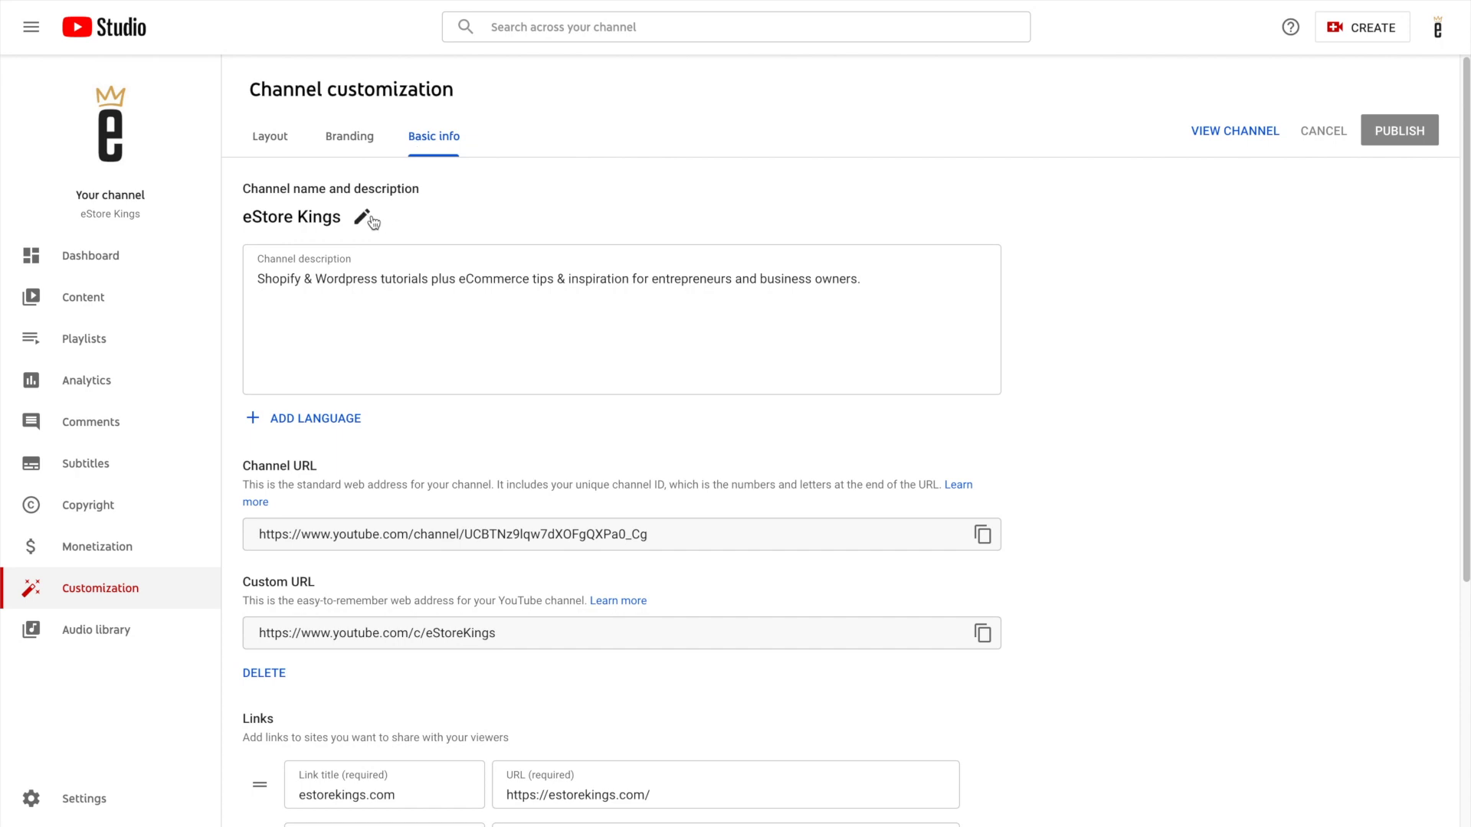
{"action": "mouse_move", "coordinate": [365, 219]}
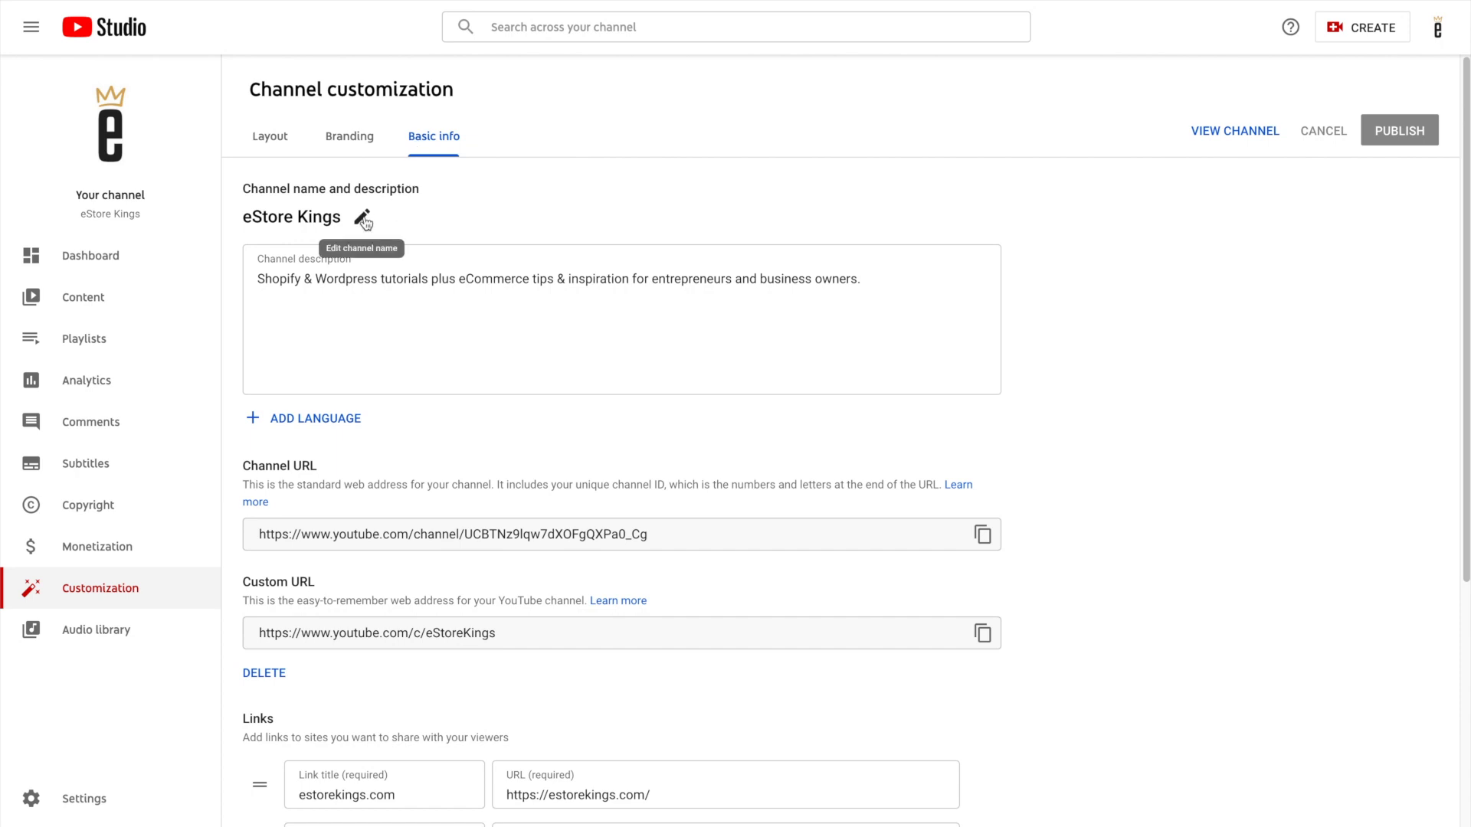
Edit the channel name fields, retyping the last name as 'Kings' after 'eStore'
{"action": "left_click", "coordinate": [361, 217]}
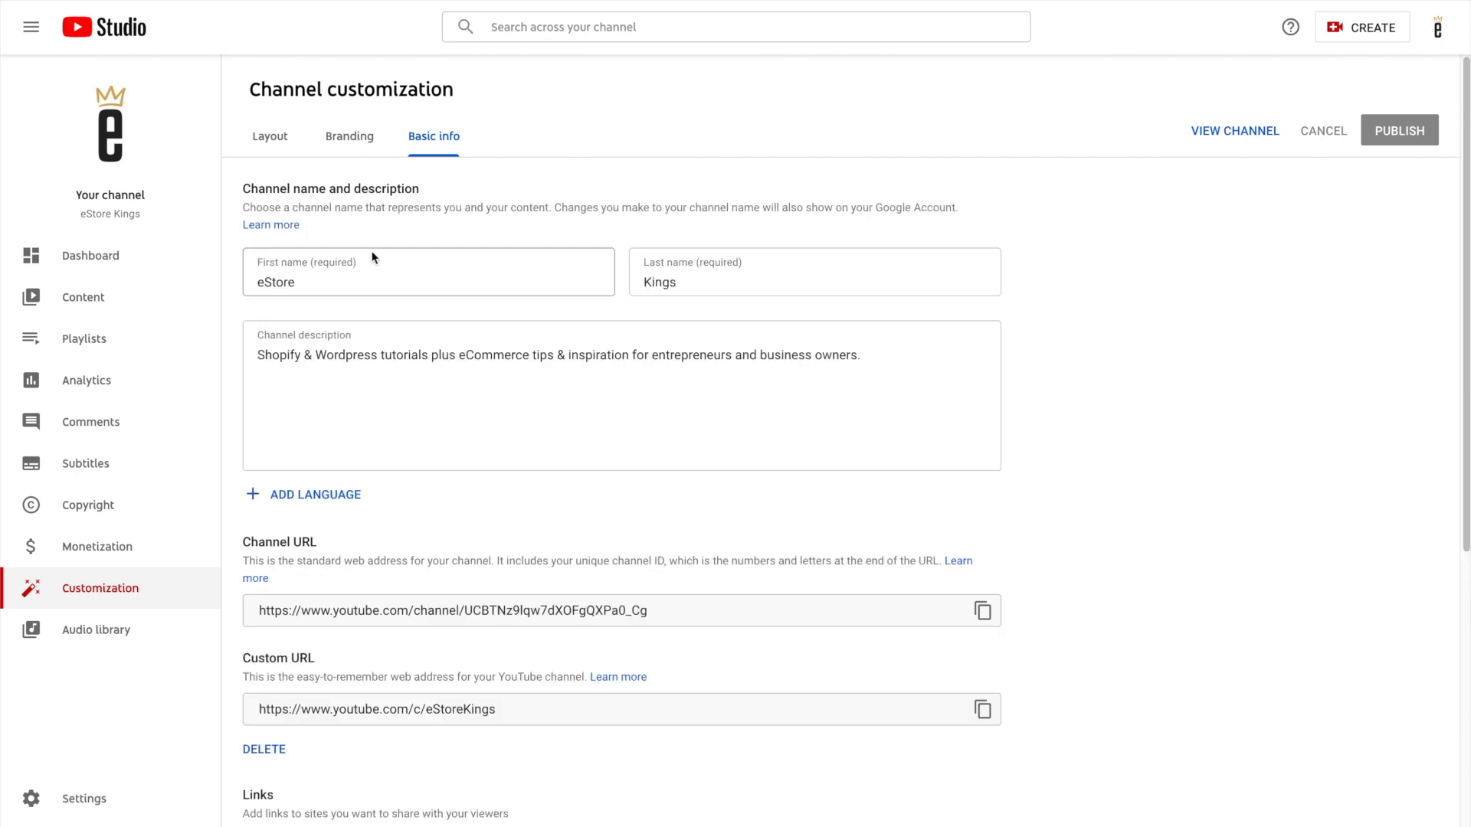
{"action": "mouse_move", "coordinate": [766, 299]}
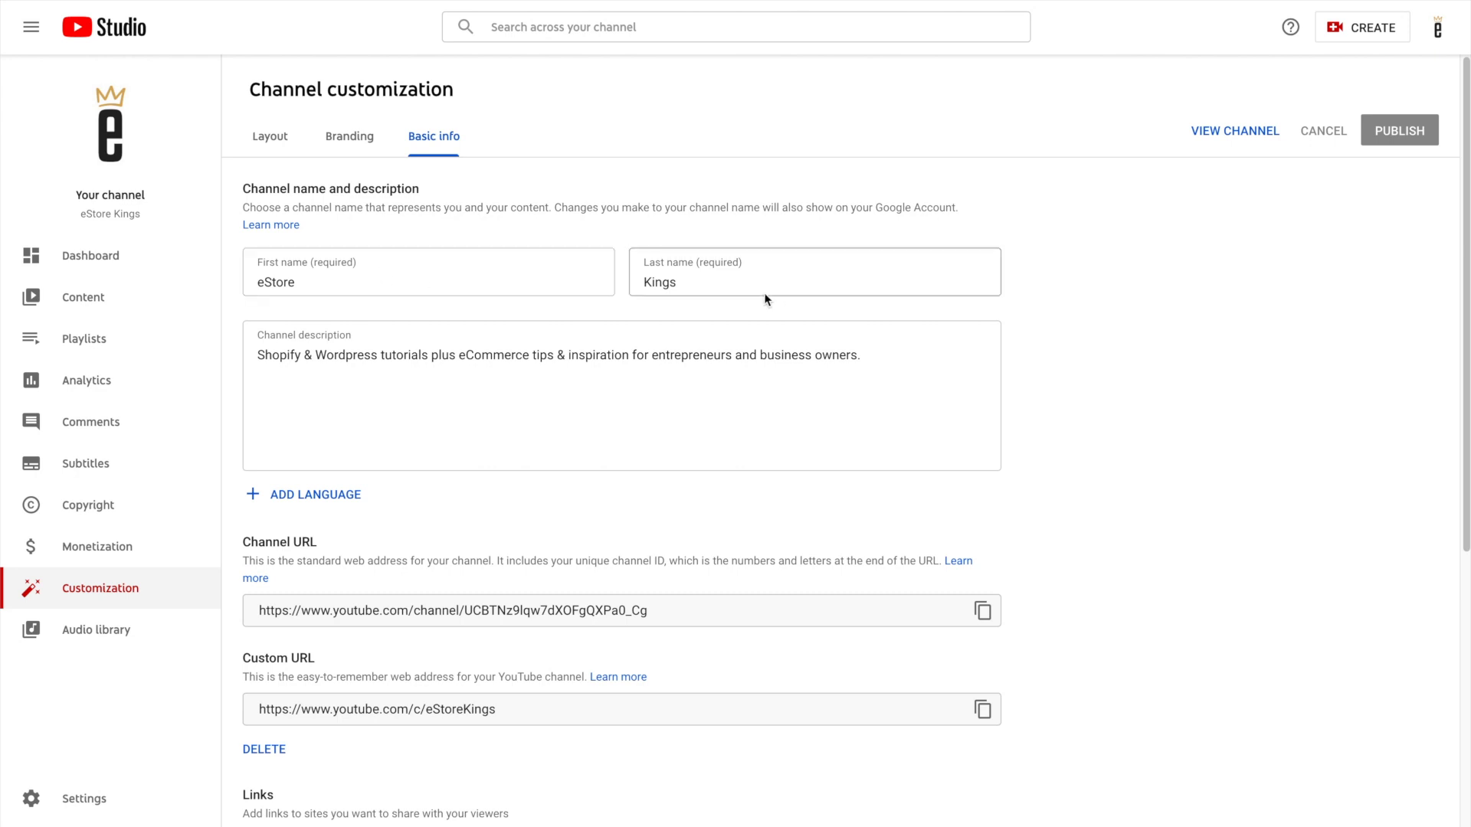
{"action": "left_click", "coordinate": [742, 282]}
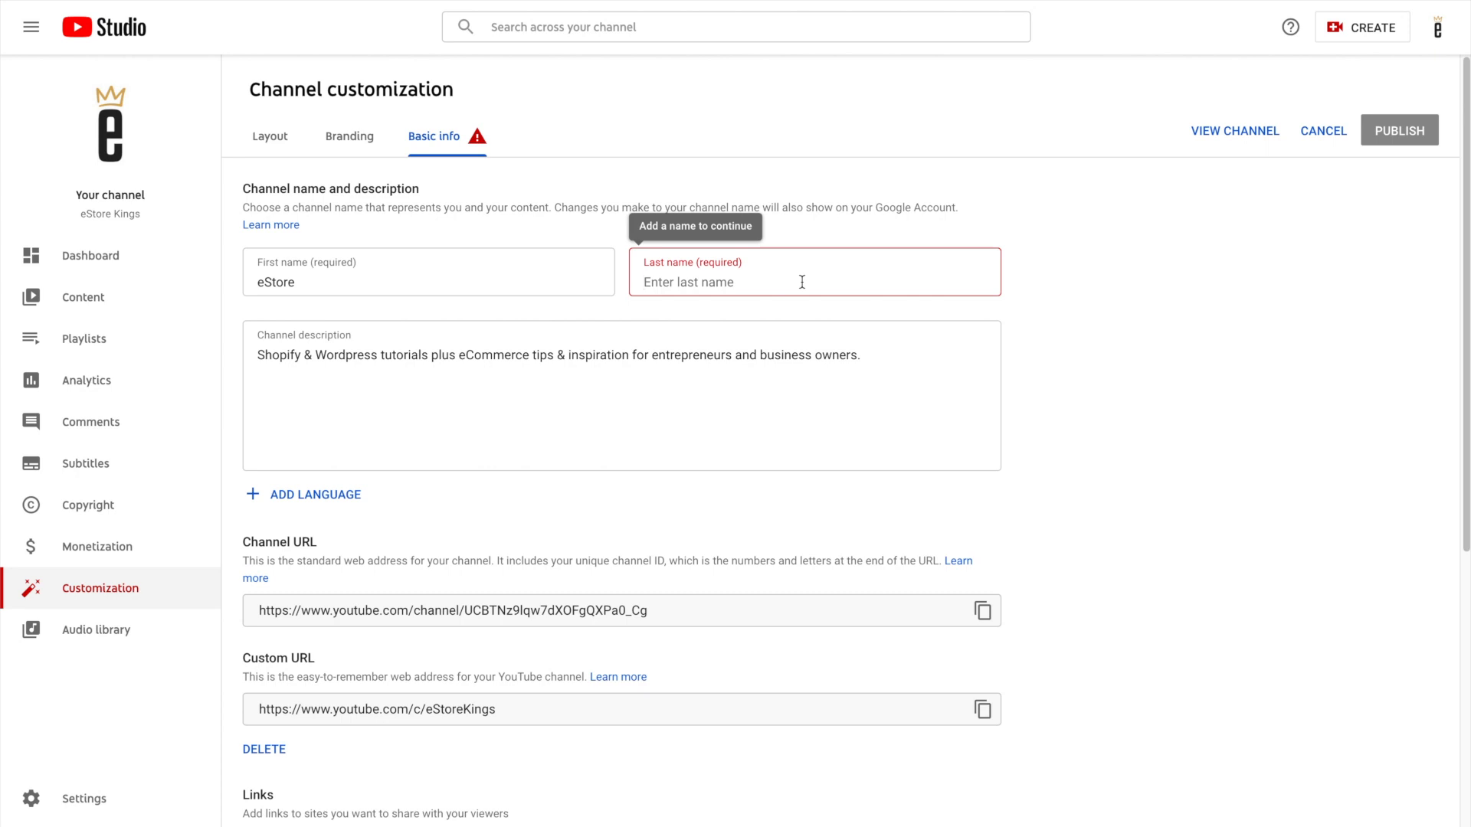
{"action": "type", "text": "Kings"}
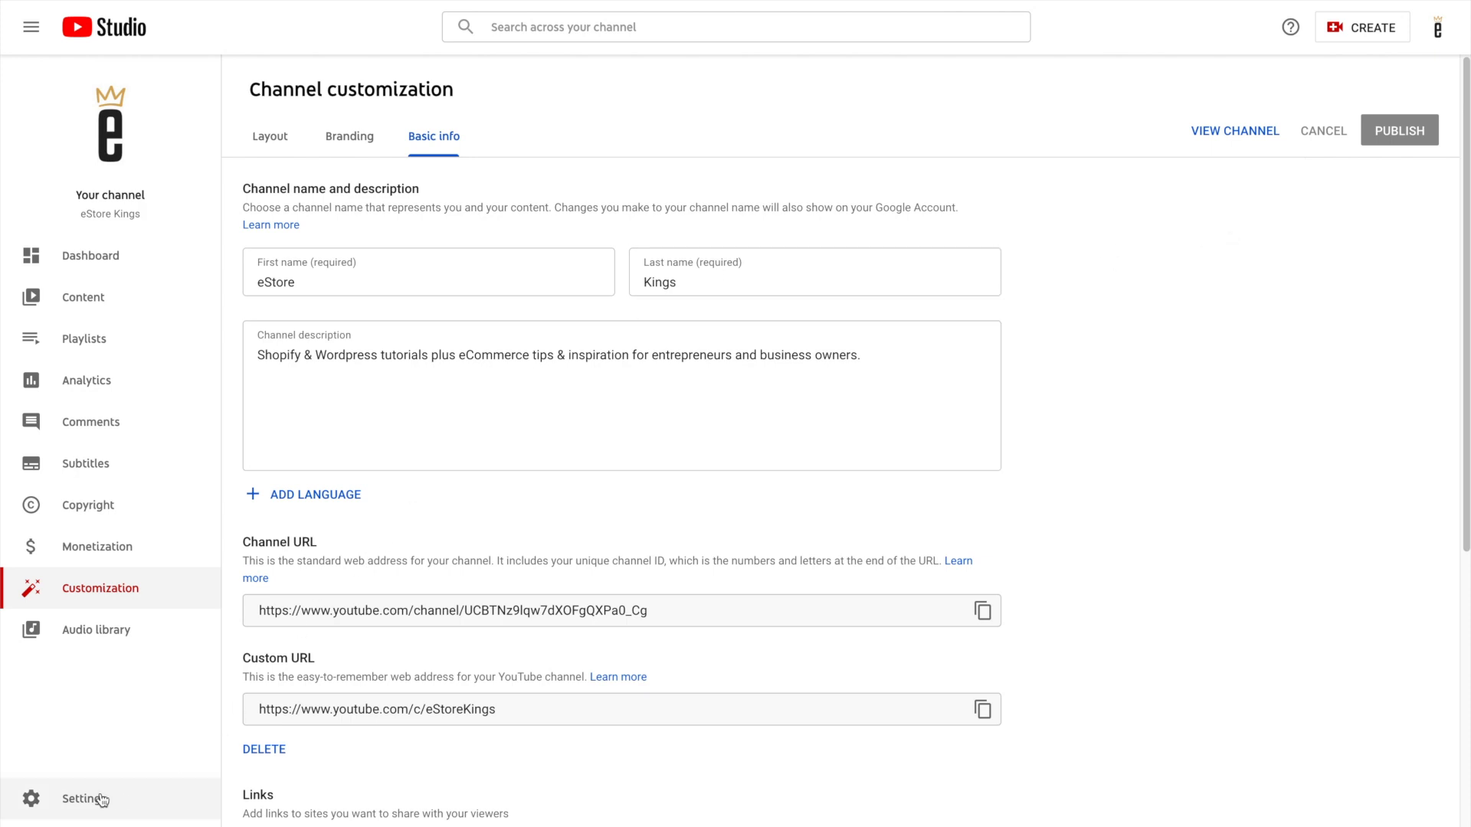
Show the Channel section of Studio Settings with name eStore Kings, country Canada
{"action": "left_click", "coordinate": [82, 799]}
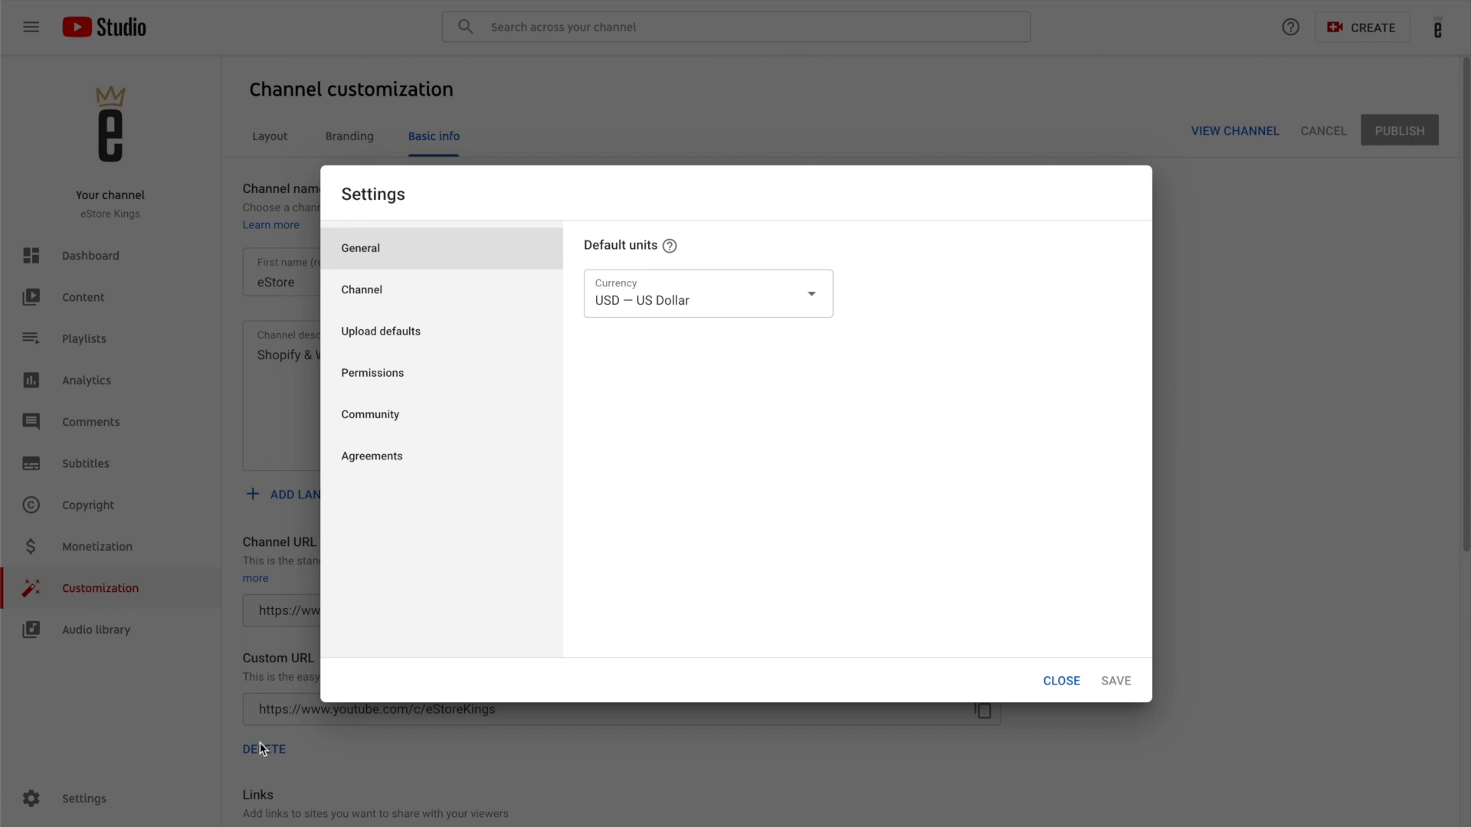
{"action": "left_click", "coordinate": [362, 289]}
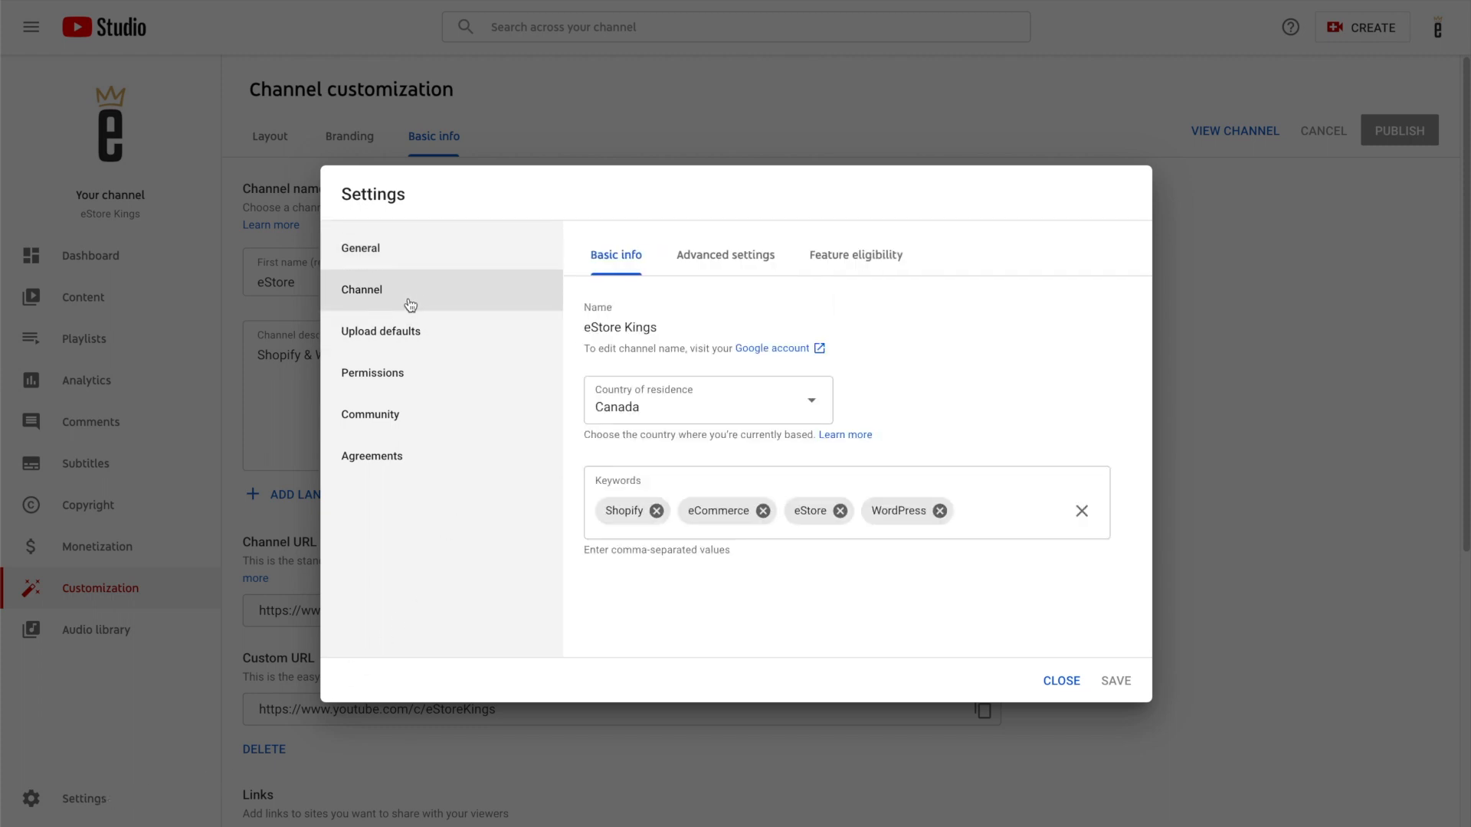
{"action": "mouse_move", "coordinate": [604, 331]}
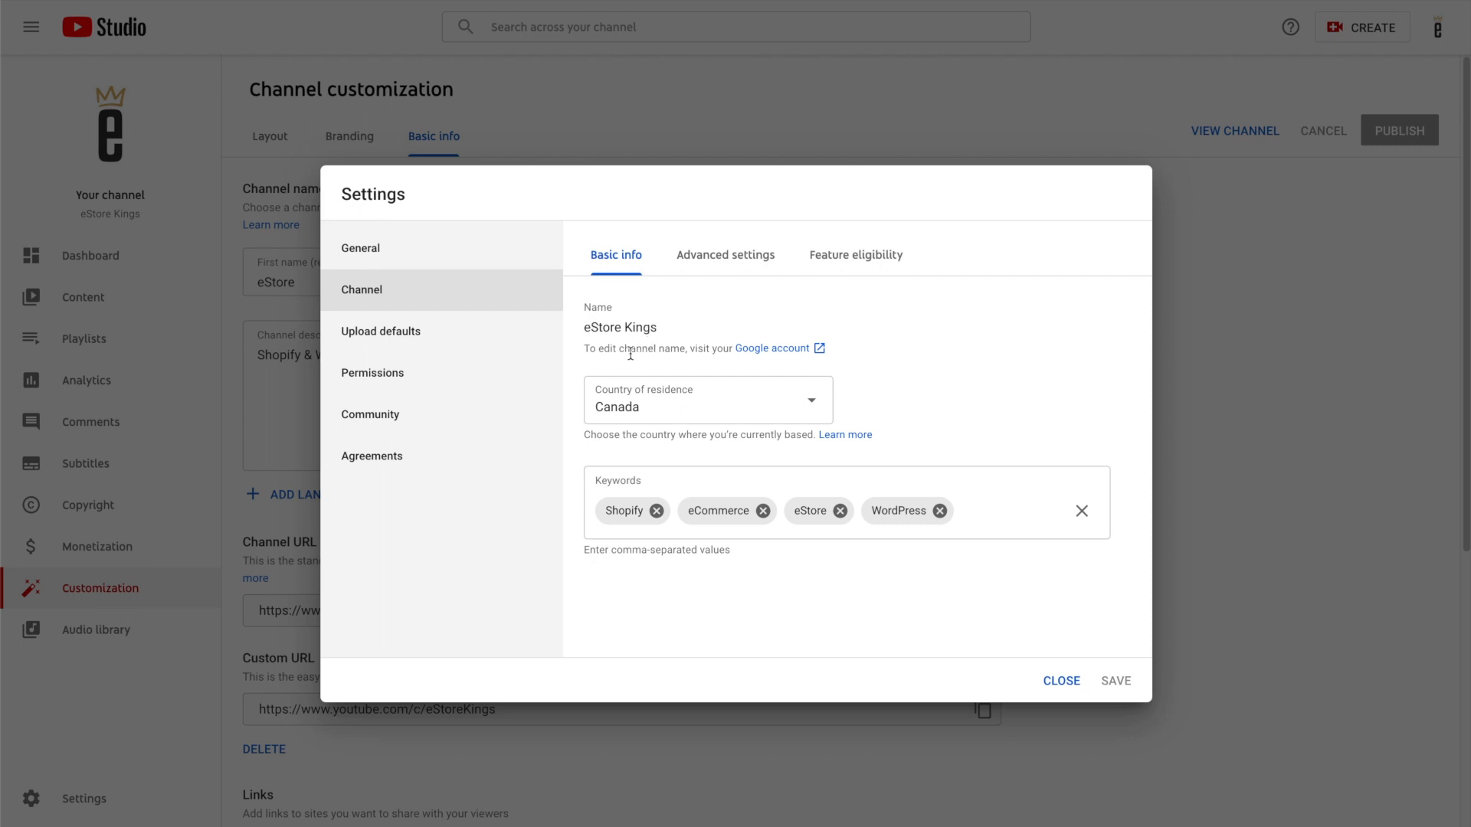
{"action": "mouse_move", "coordinate": [751, 355]}
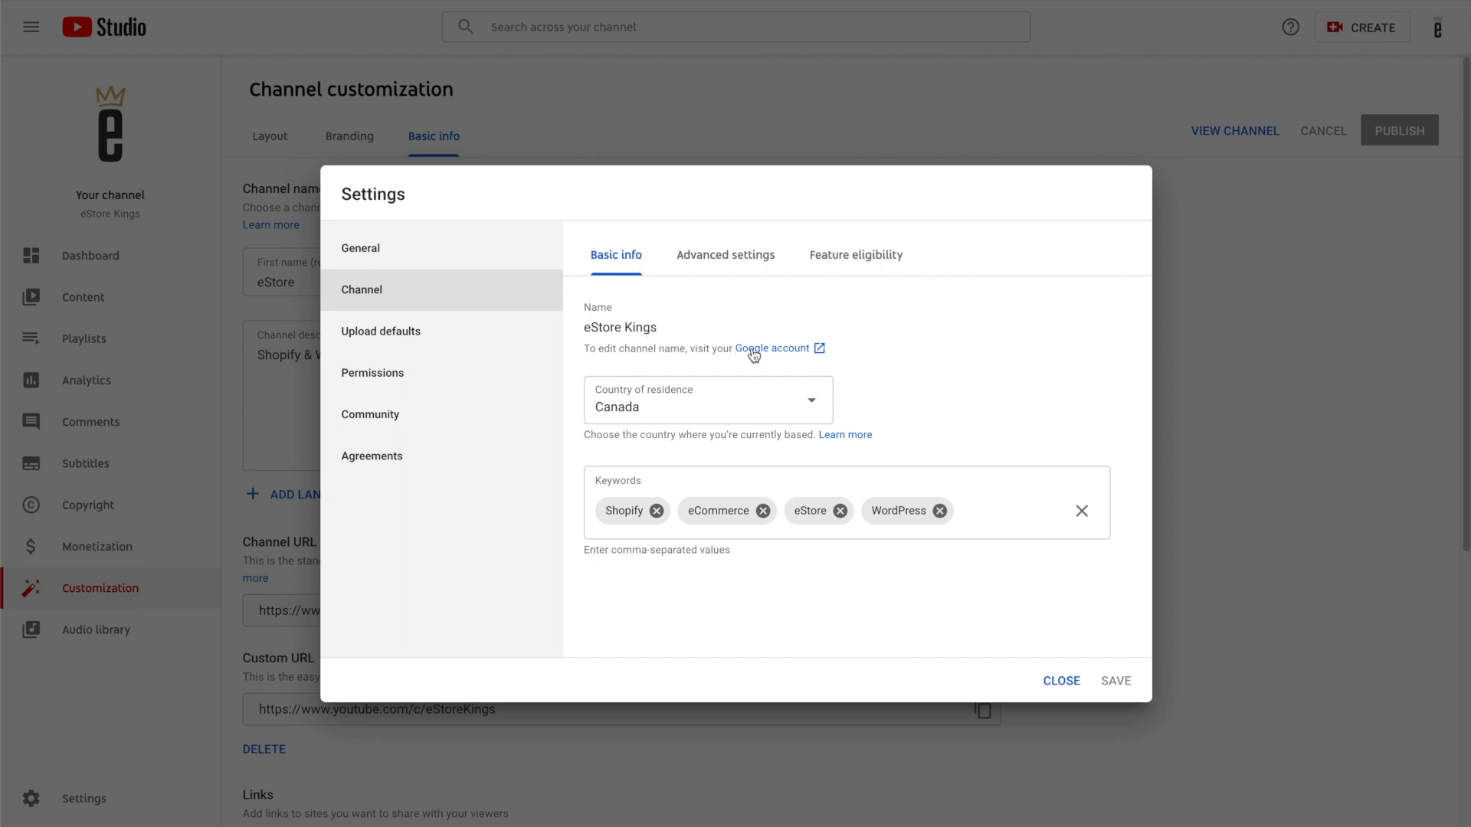
Save the Google Account name as first name 'eStoreKings' with no last name
{"action": "left_click", "coordinate": [771, 348]}
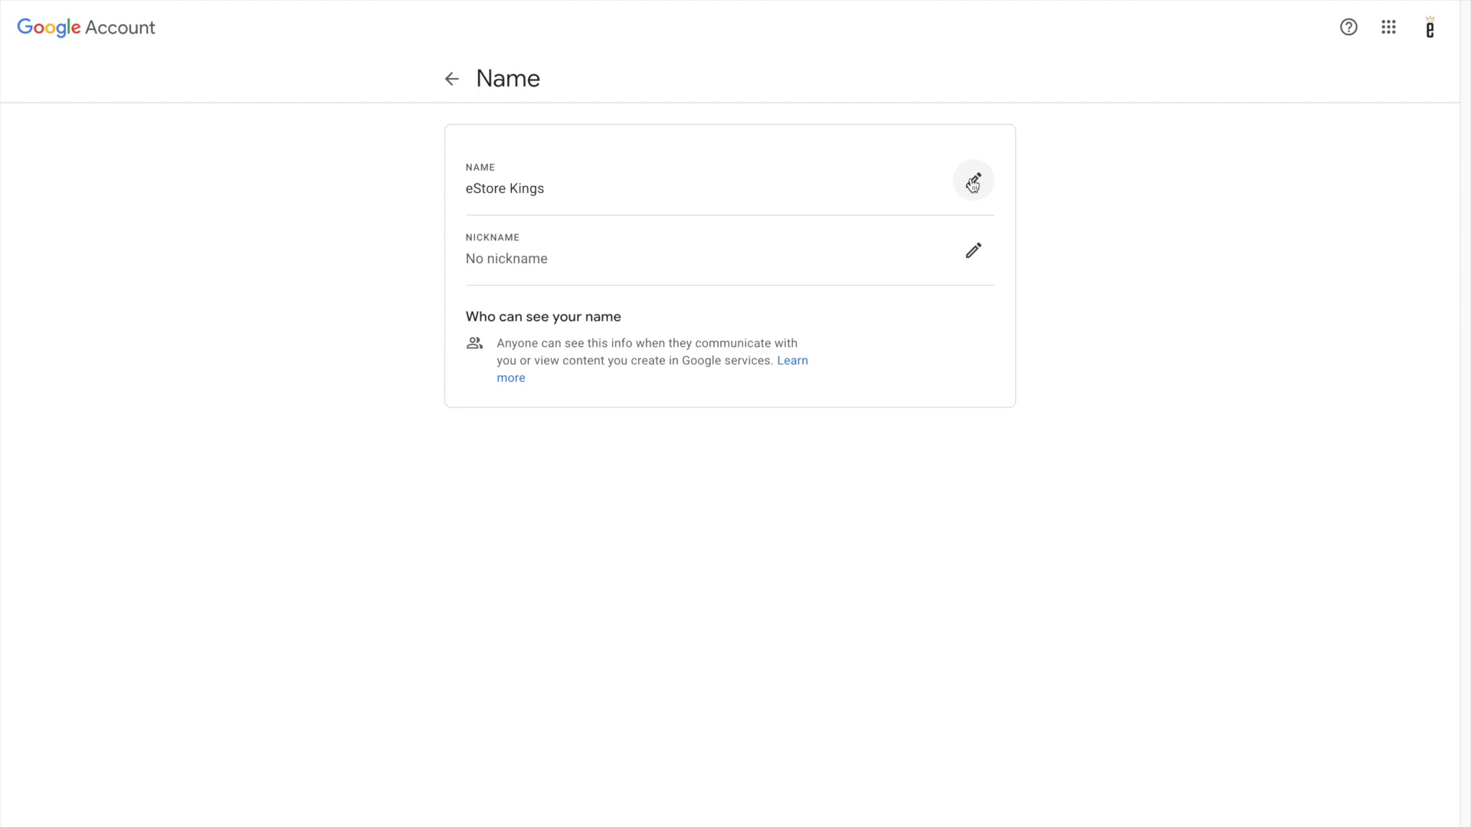
{"action": "left_click", "coordinate": [973, 181]}
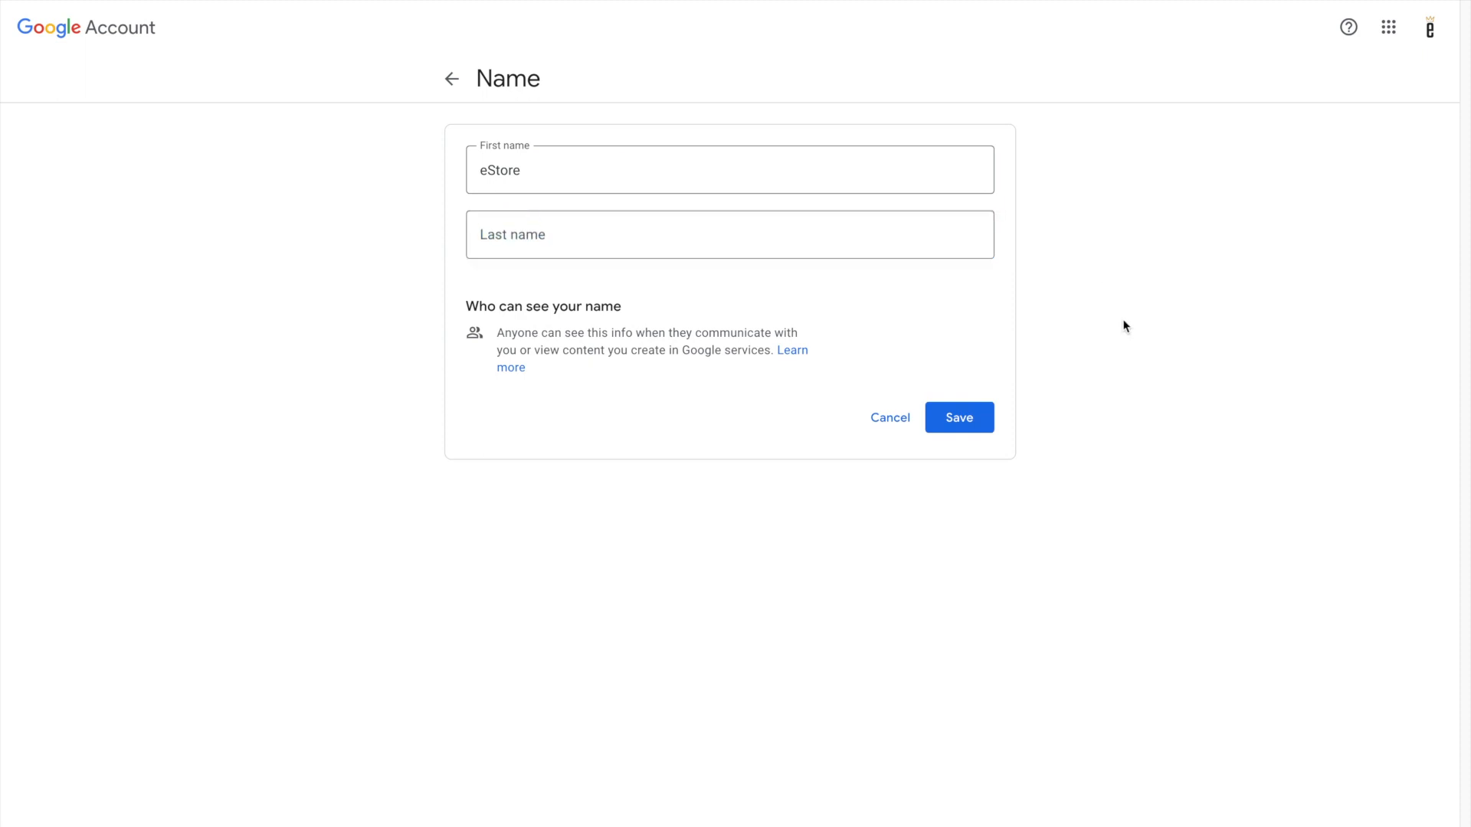
{"action": "left_click", "coordinate": [729, 170]}
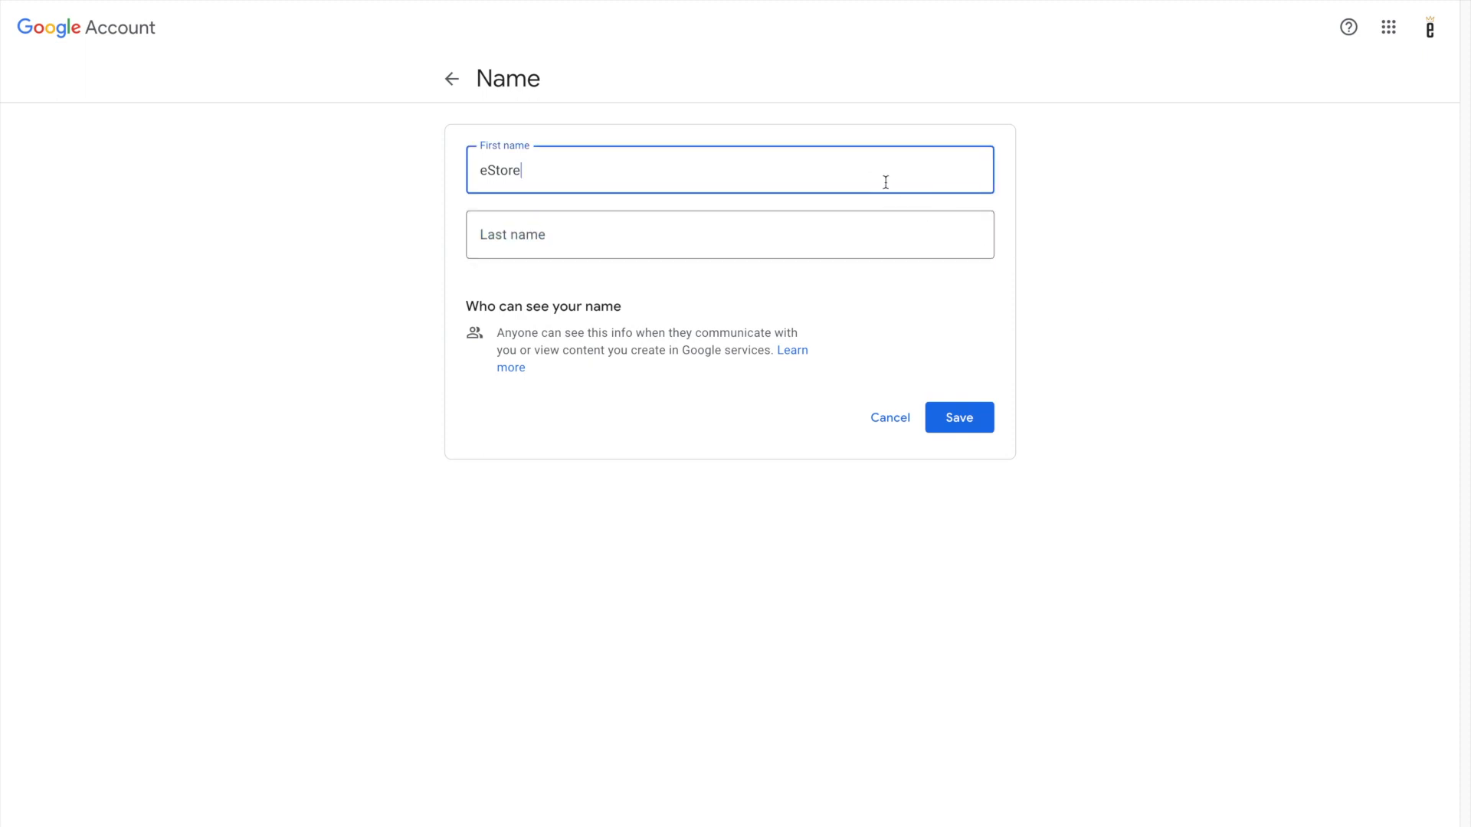
{"action": "type", "text": "Kings"}
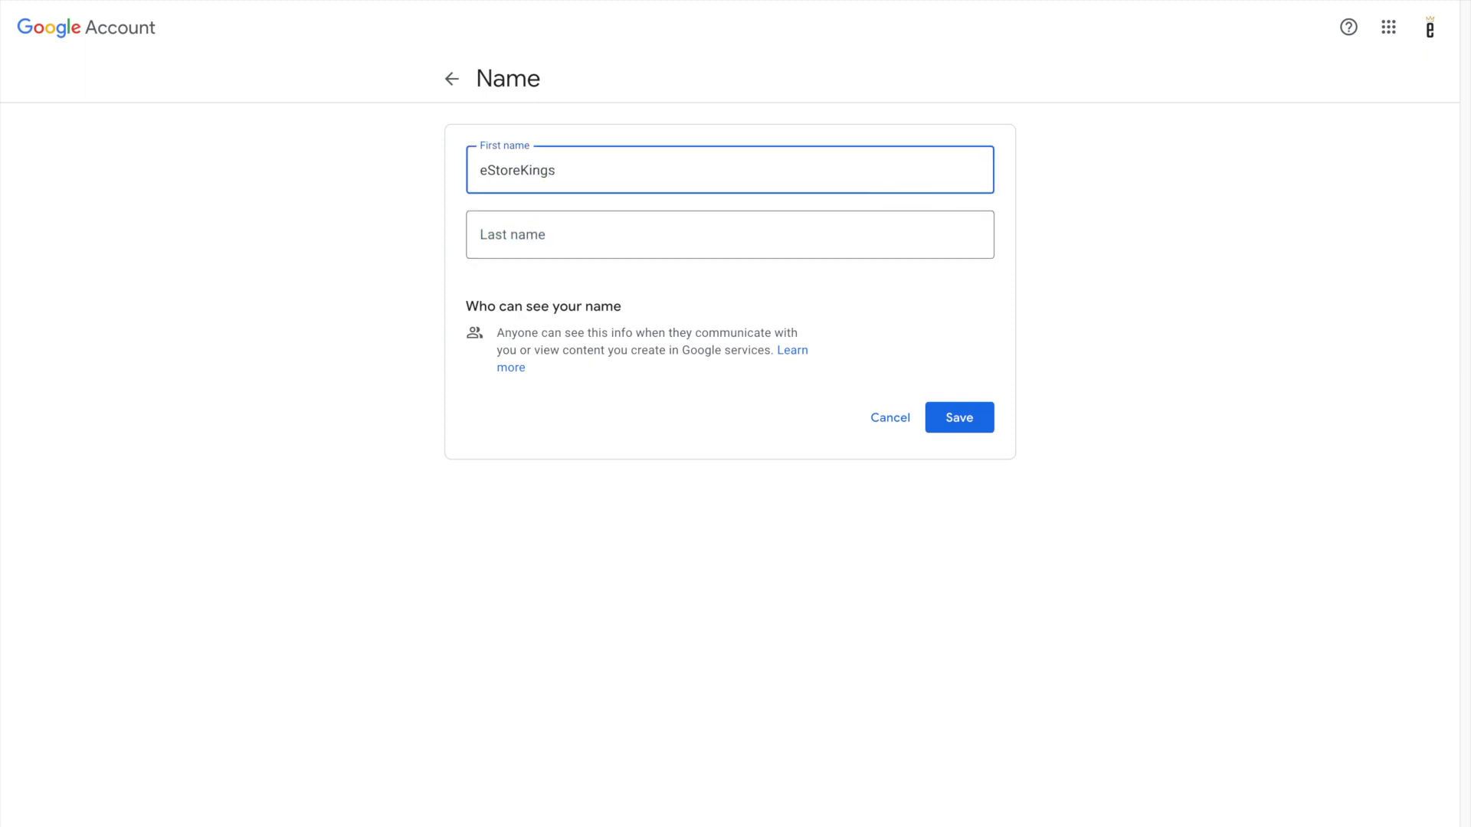
{"action": "left_click", "coordinate": [959, 416]}
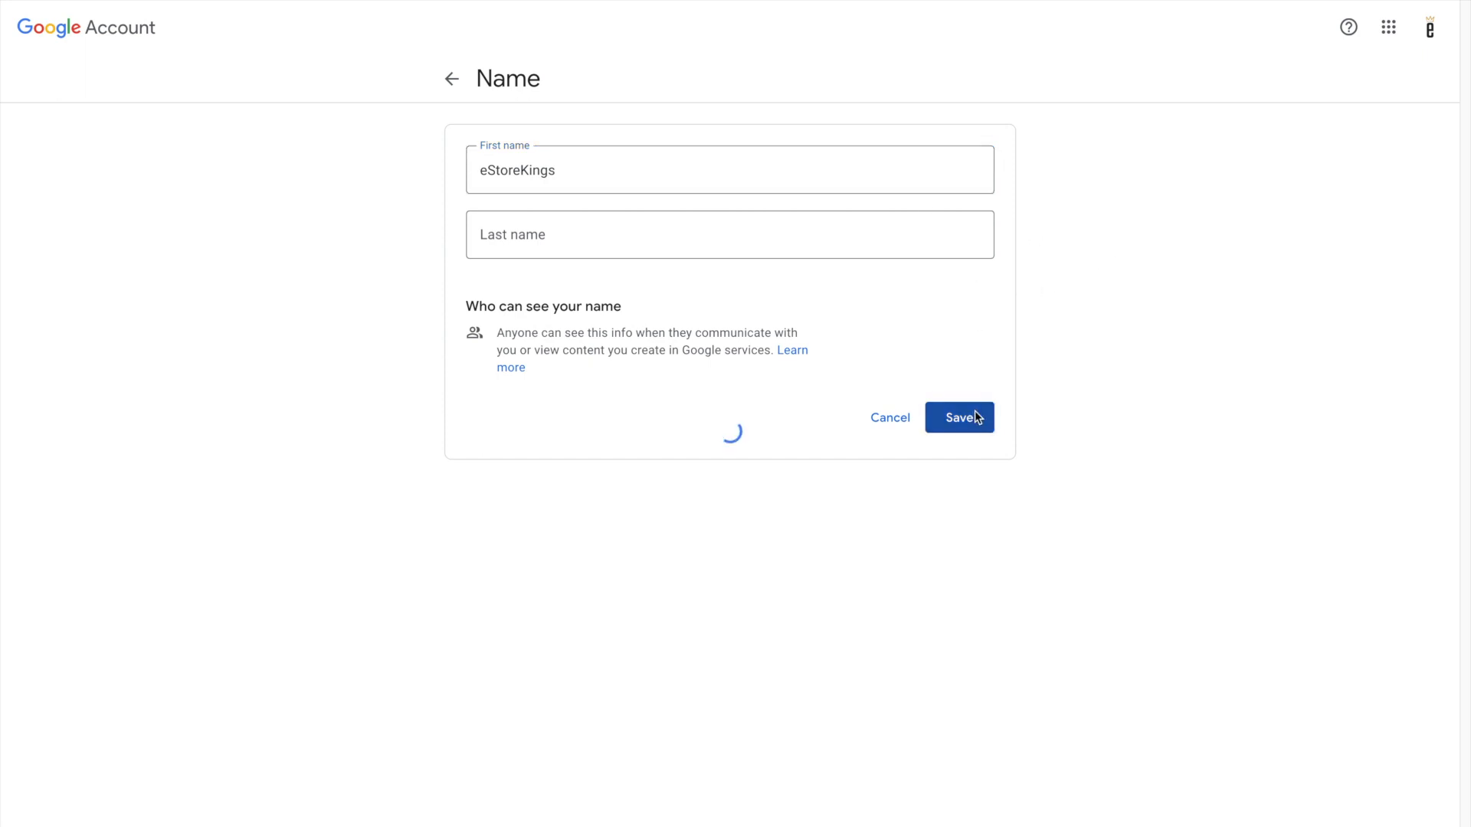
{"action": "left_click", "coordinate": [959, 417]}
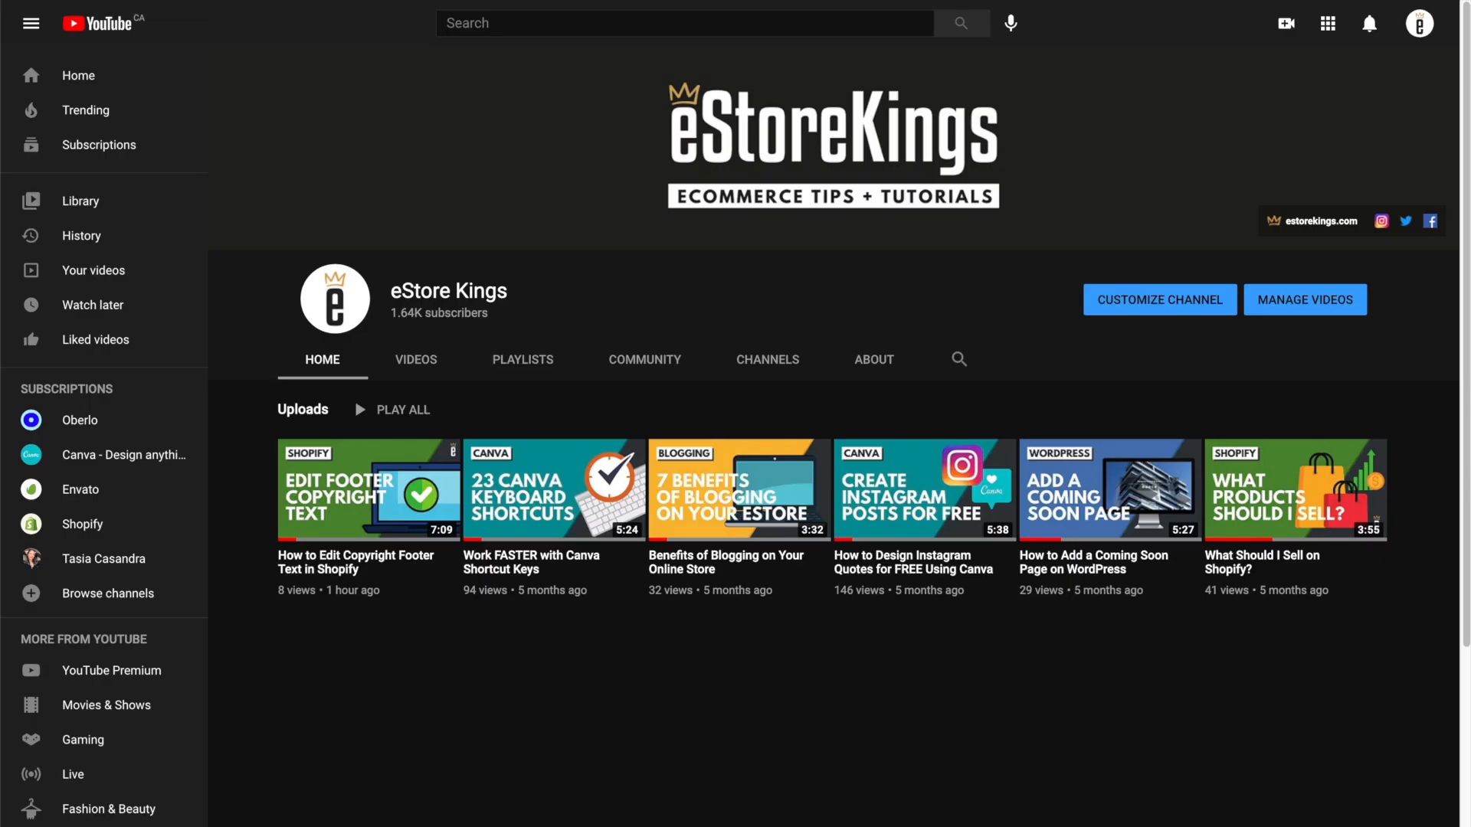
{"action": "mouse_move", "coordinate": [133, 17]}
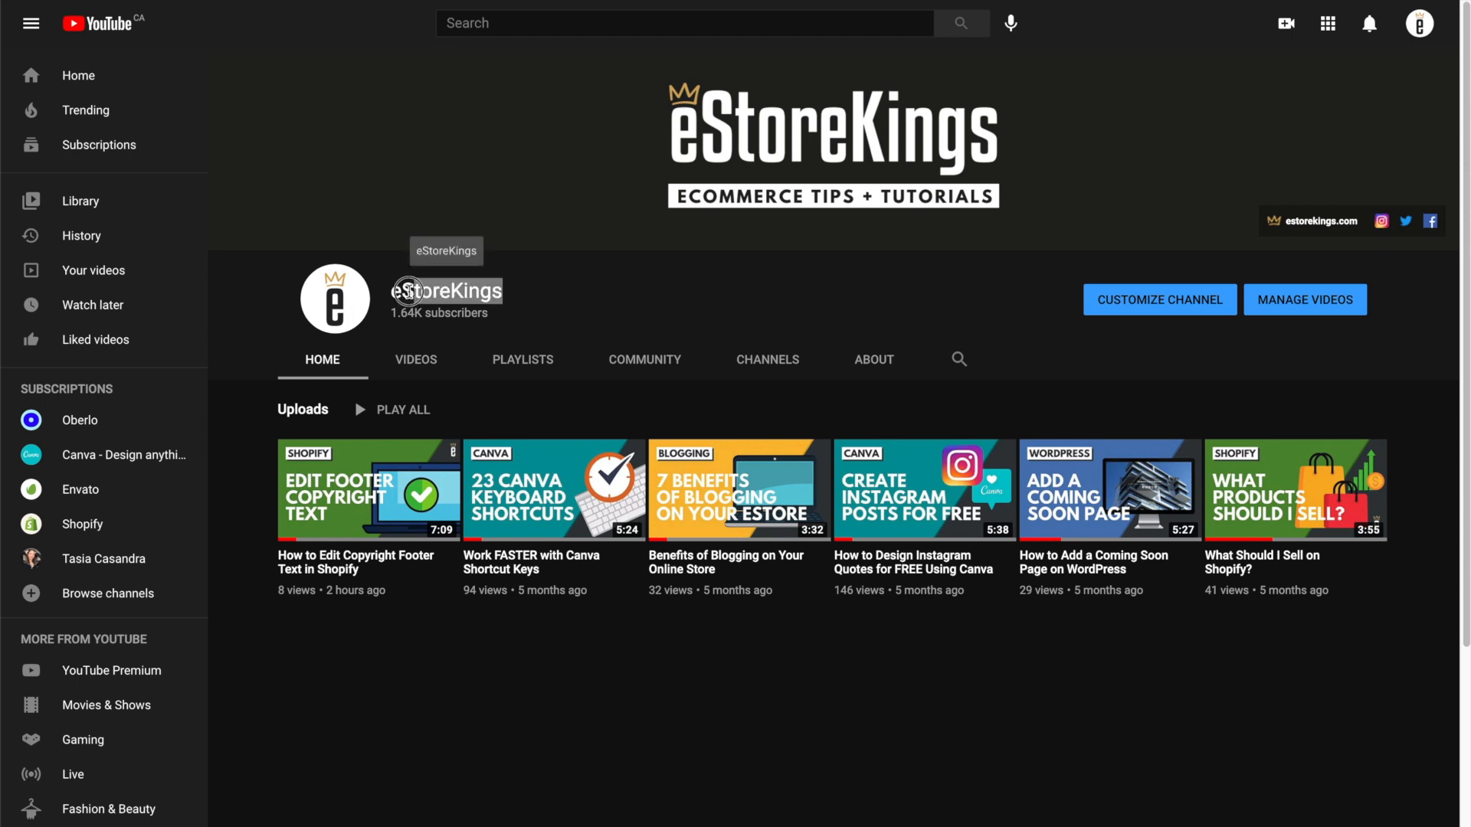
{"action": "mouse_move", "coordinate": [723, 305]}
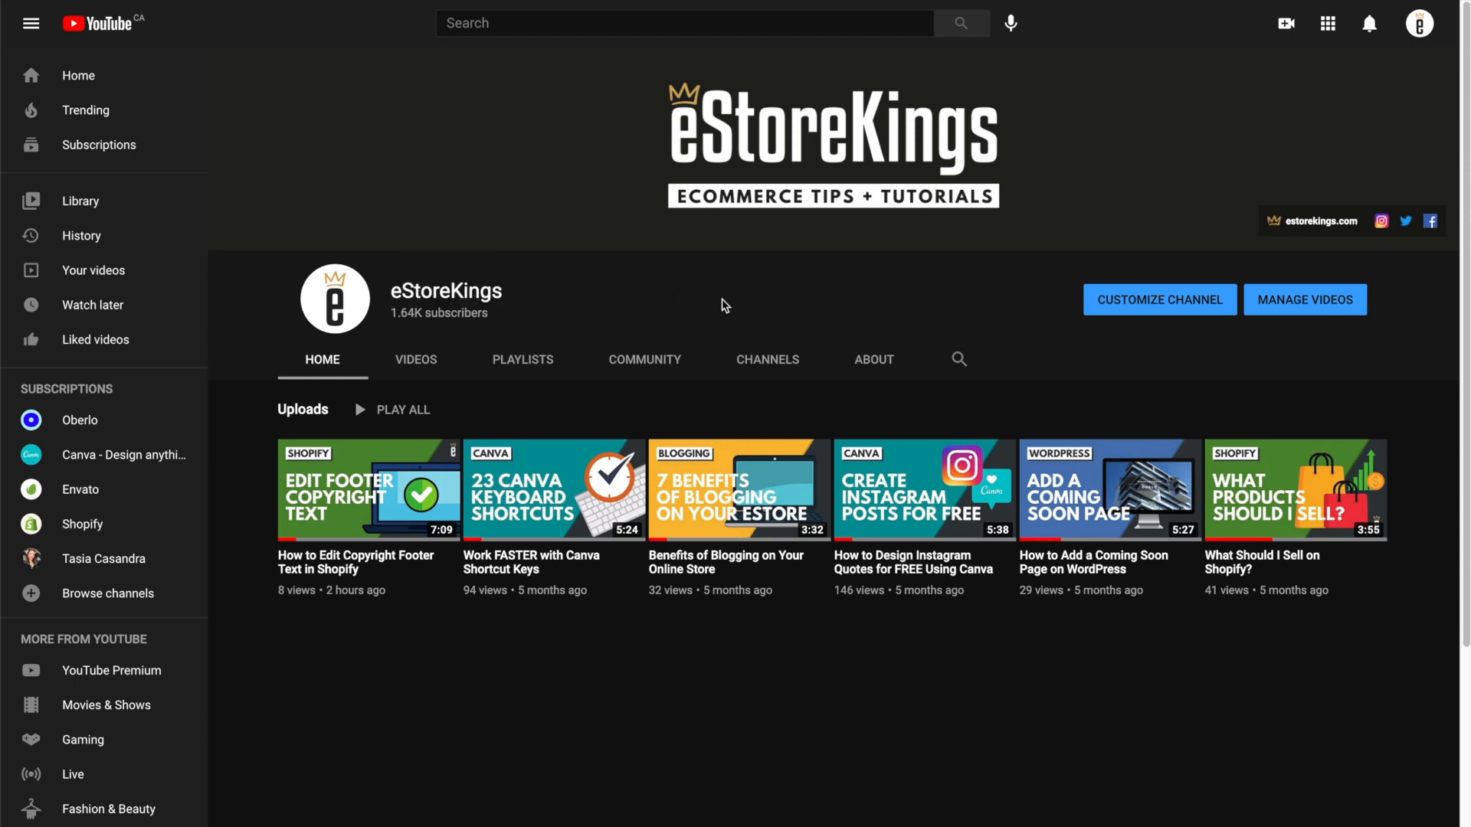